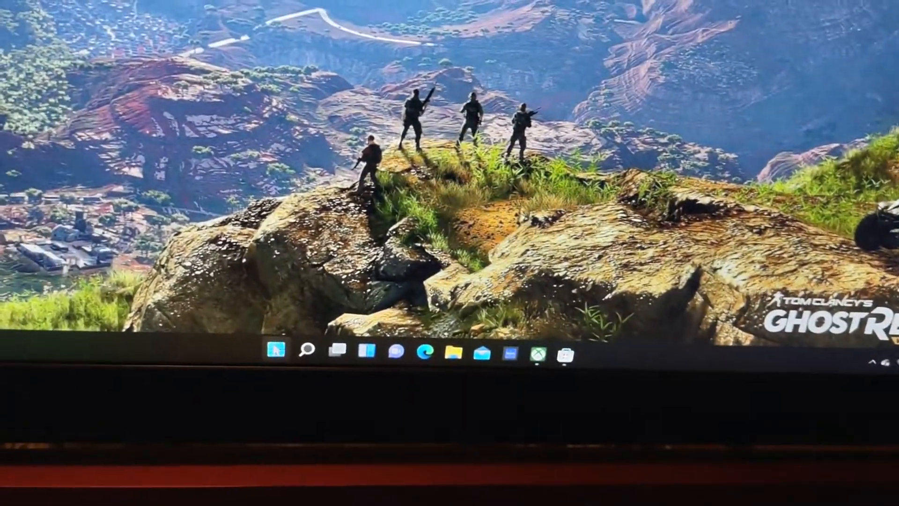
# - Open the Start menu showing pinned apps and recommended recent items
pyautogui.click(263, 350)
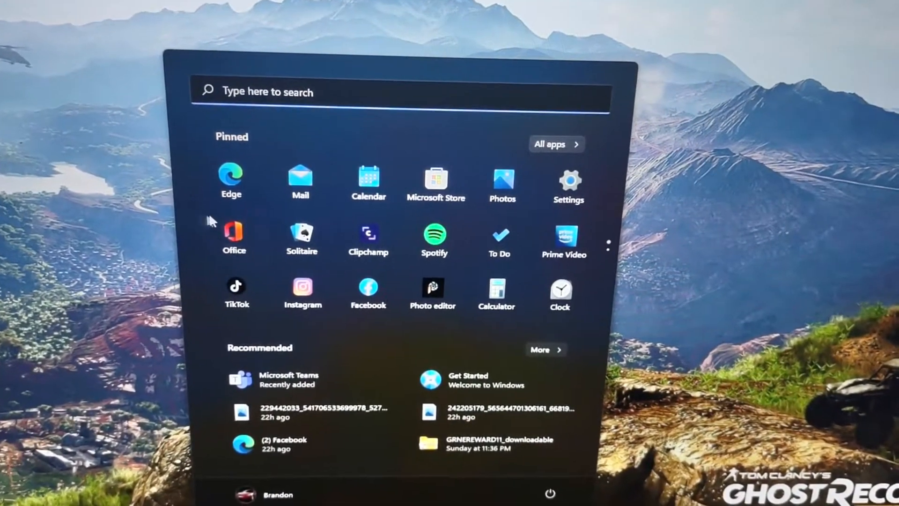
pyautogui.moveTo(498, 236)
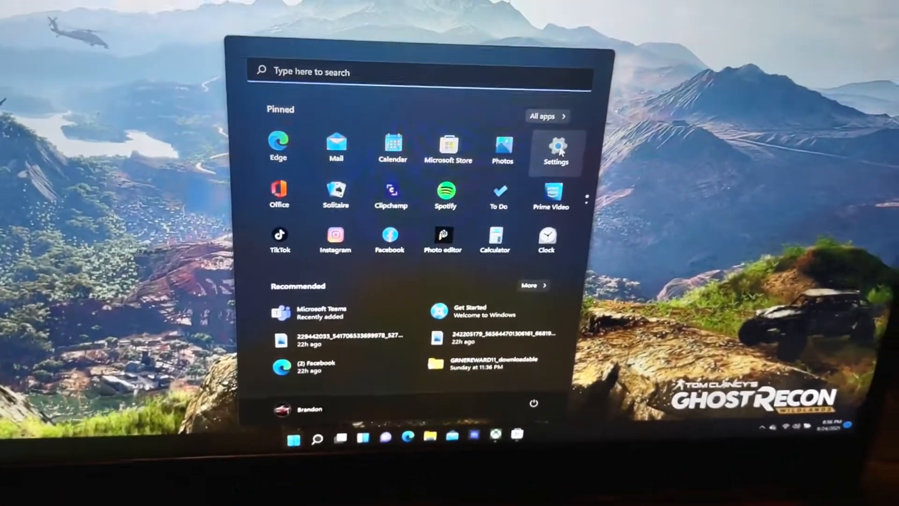
# - Launch Settings and scroll through the System page's Display, Sound, Storage and Recovery categories
pyautogui.click(555, 146)
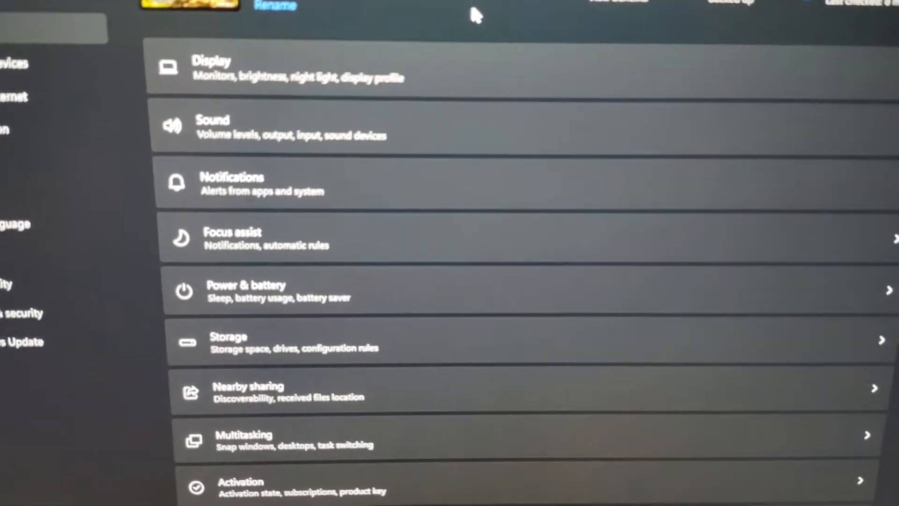
pyautogui.scroll(-3)
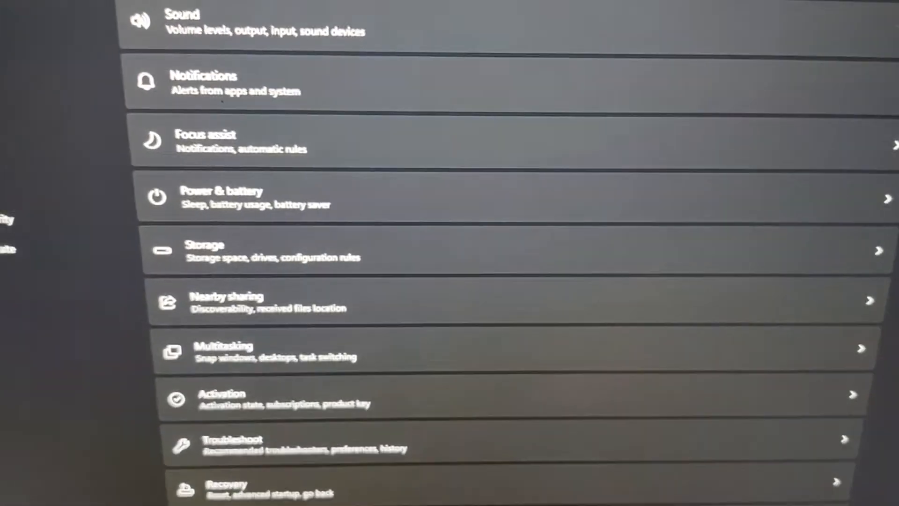
pyautogui.scroll(-3)
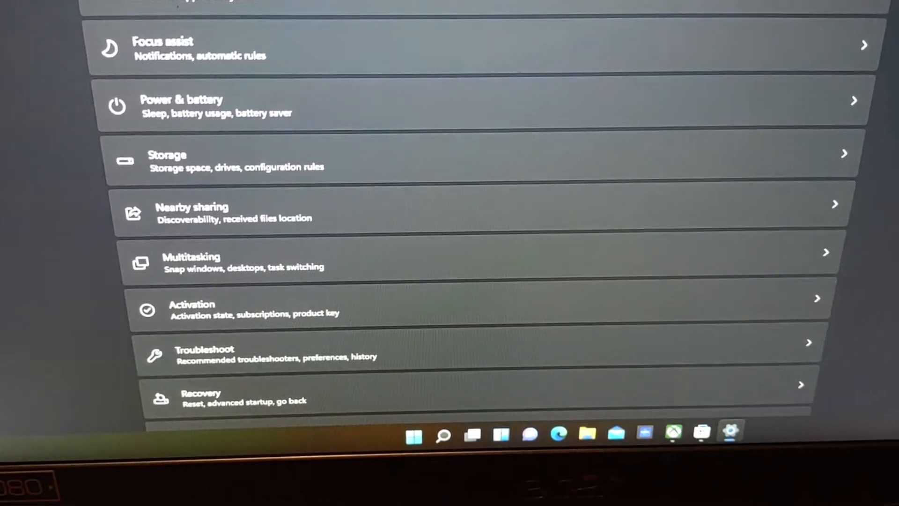
pyautogui.scroll(-3)
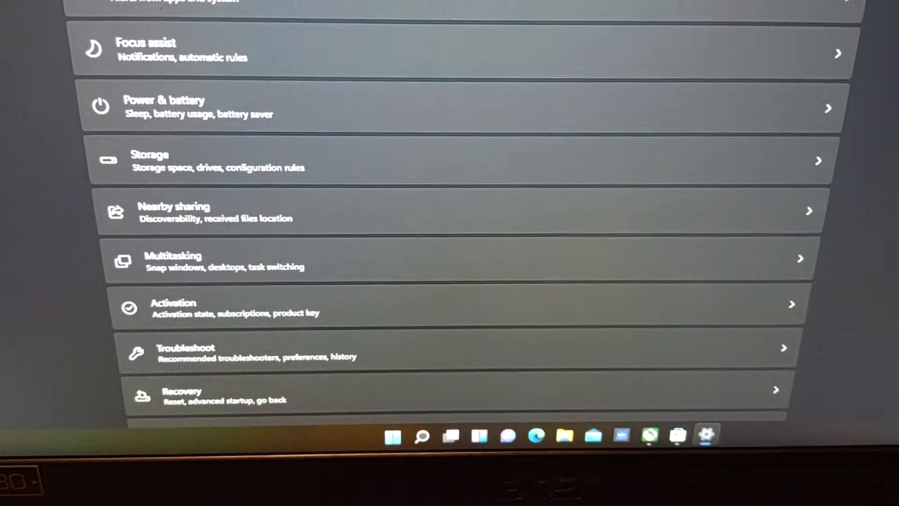
pyautogui.scroll(3)
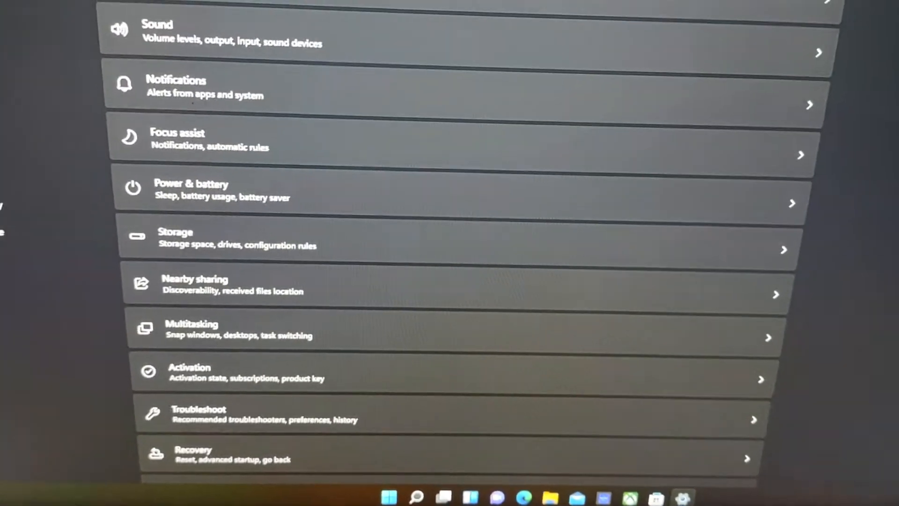
pyautogui.scroll(3)
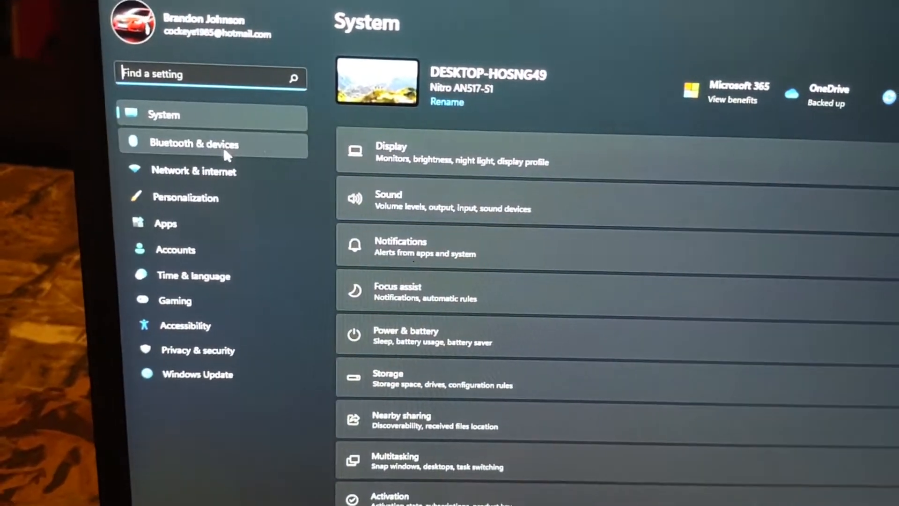
# - Browse the Bluetooth & devices list, then move on to the Network & internet page
pyautogui.click(193, 144)
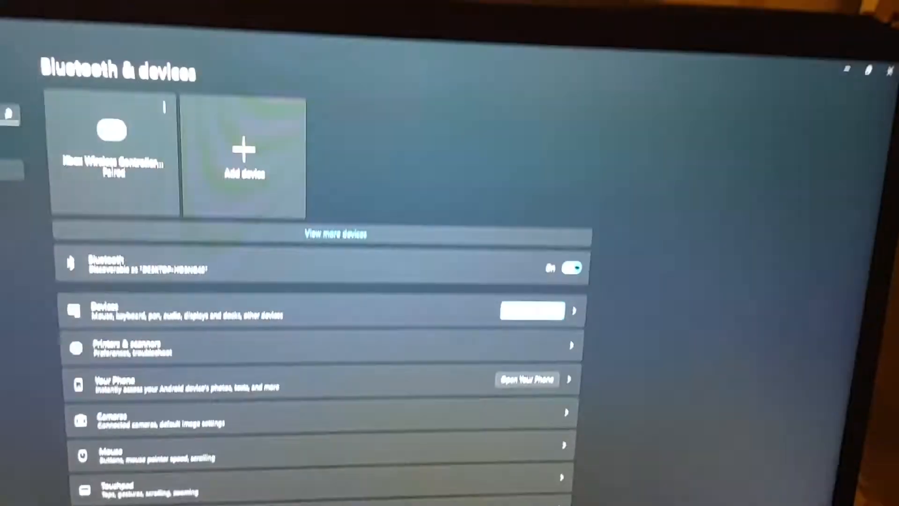
pyautogui.scroll(-3)
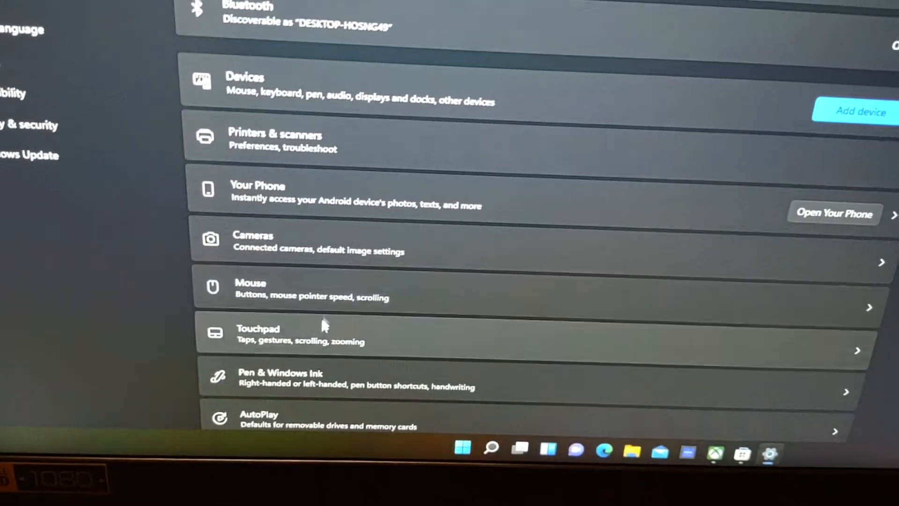
pyautogui.scroll(3)
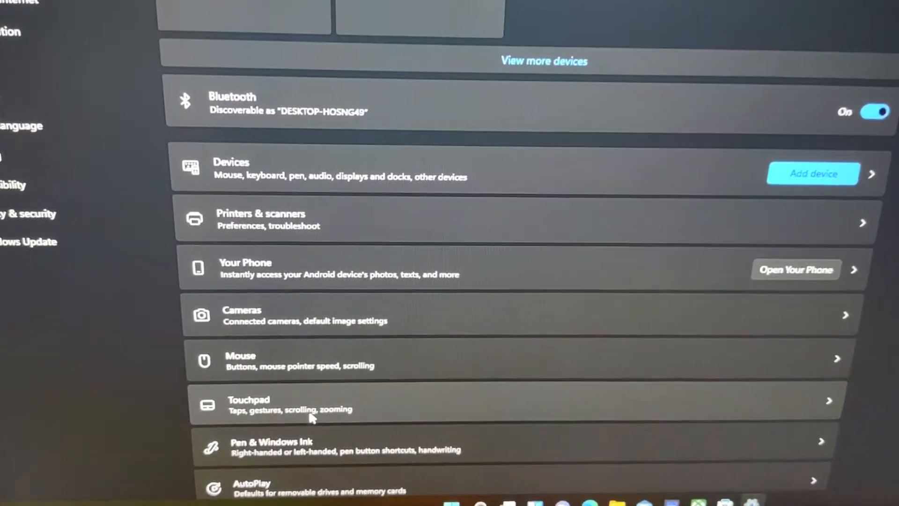
pyautogui.scroll(3)
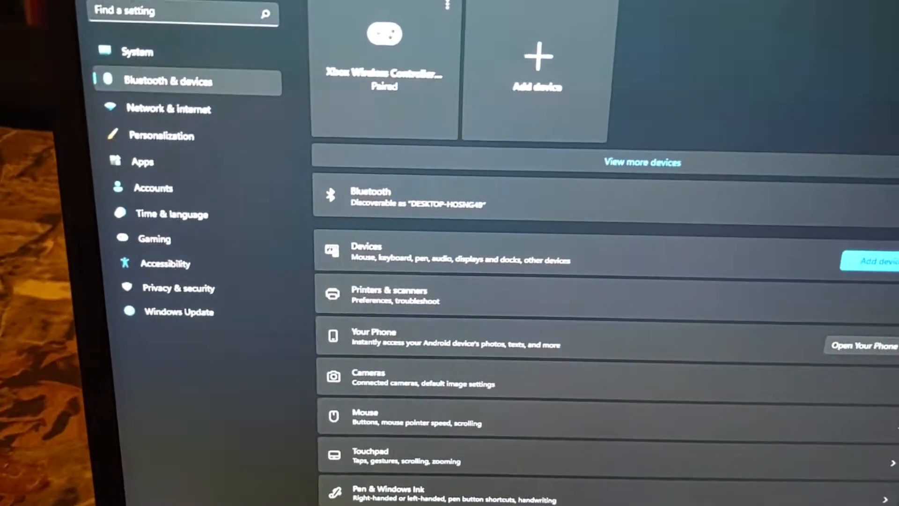
pyautogui.click(173, 108)
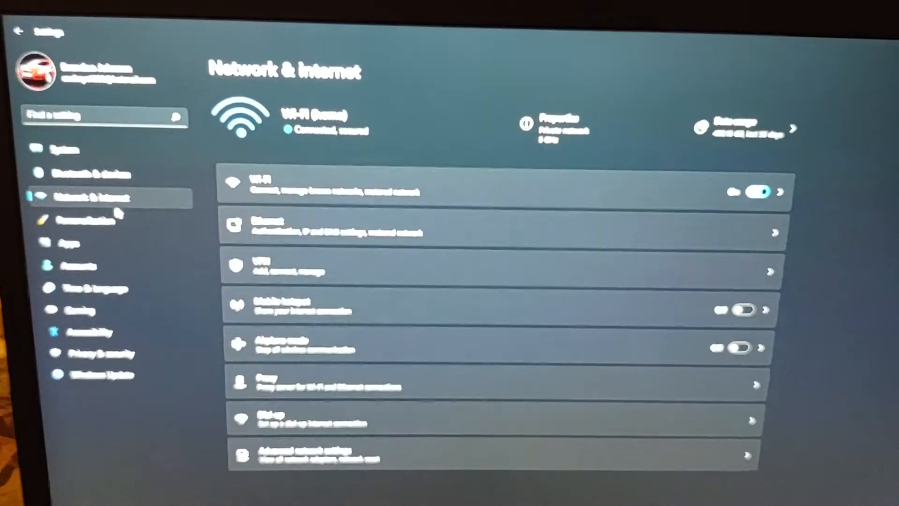
# - Show Personalization and scroll past themes, background, colors and lock screen options
pyautogui.click(62, 214)
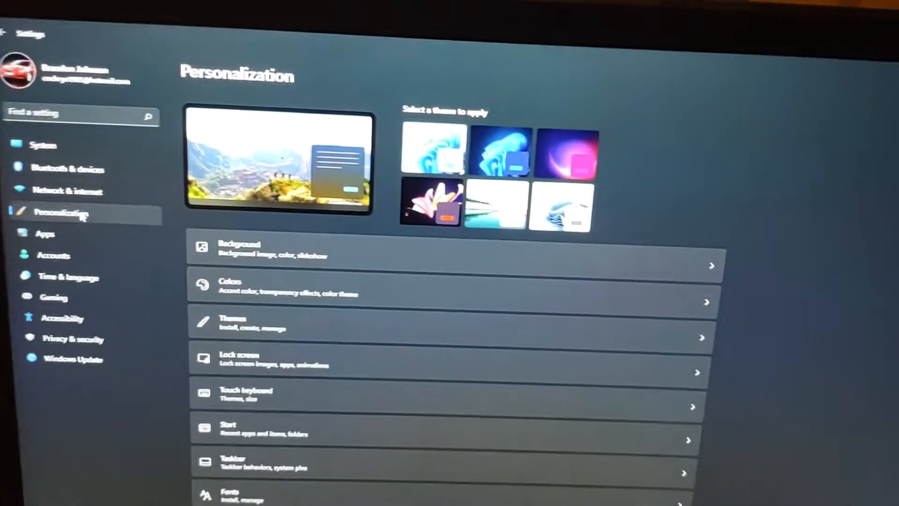
pyautogui.scroll(-3)
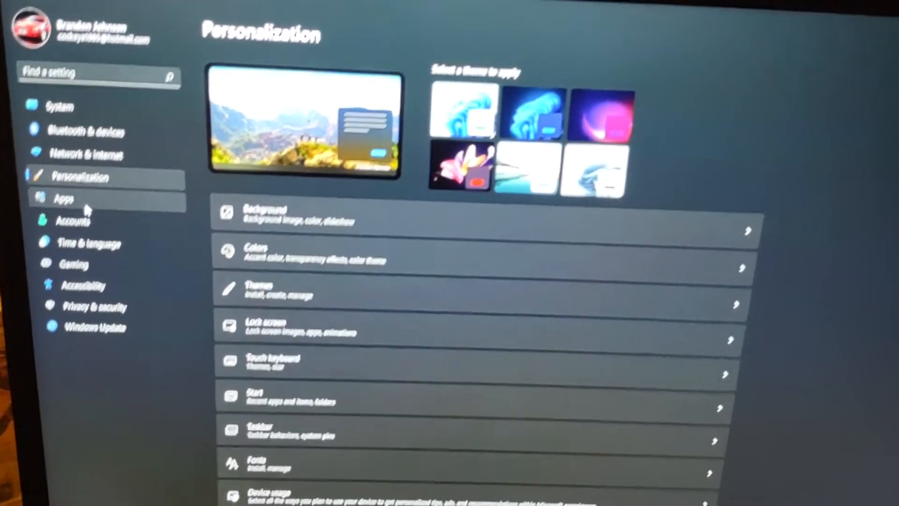
# - Show the Apps page with Apps & features, Default apps and Startup
pyautogui.click(64, 199)
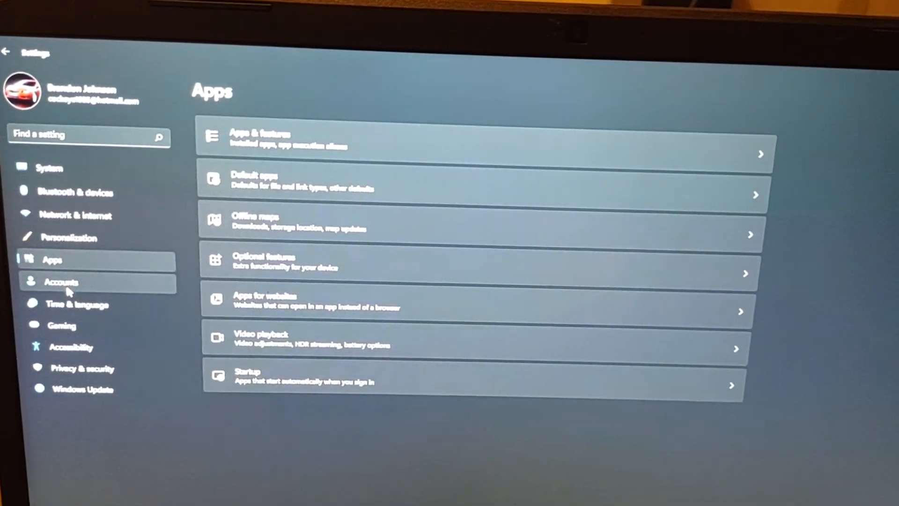
# - Show the Accounts page with Your info, Sign-in options and Windows backup
pyautogui.click(62, 282)
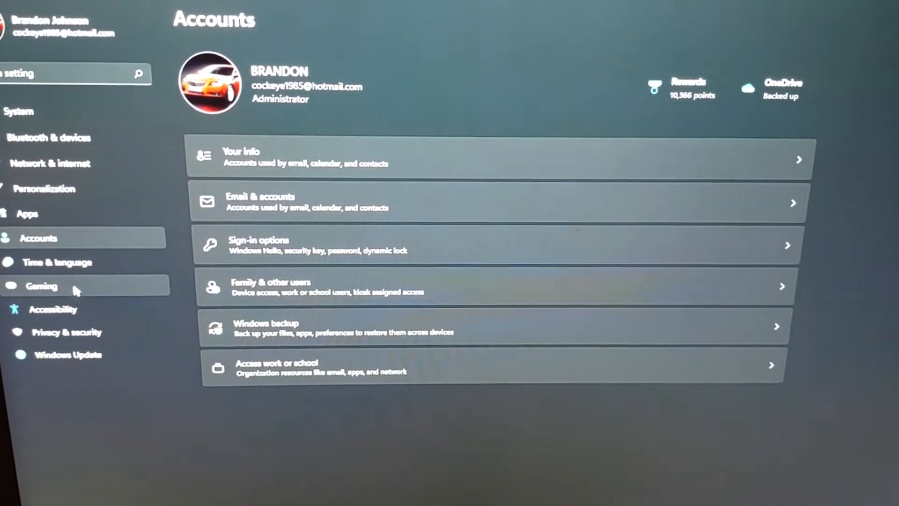
# - Visit the Gaming settings, then move on to the Accessibility page
pyautogui.click(57, 262)
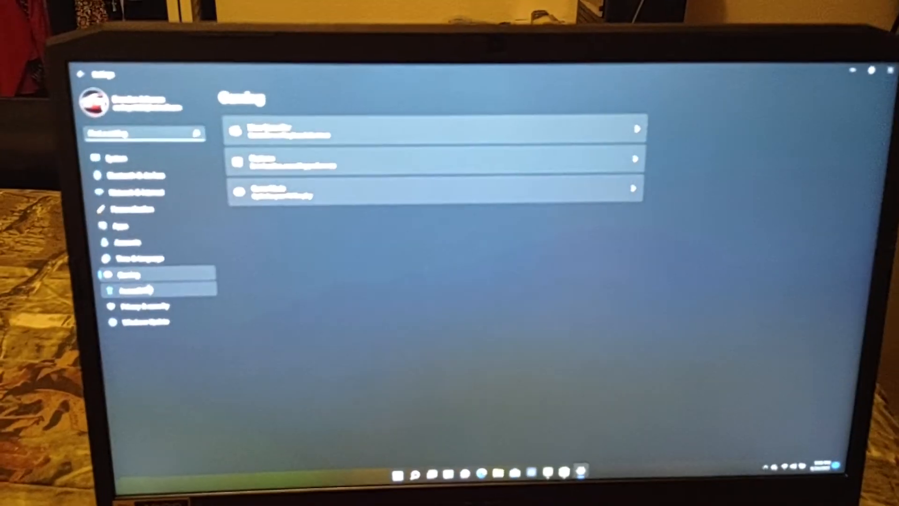
pyautogui.click(146, 286)
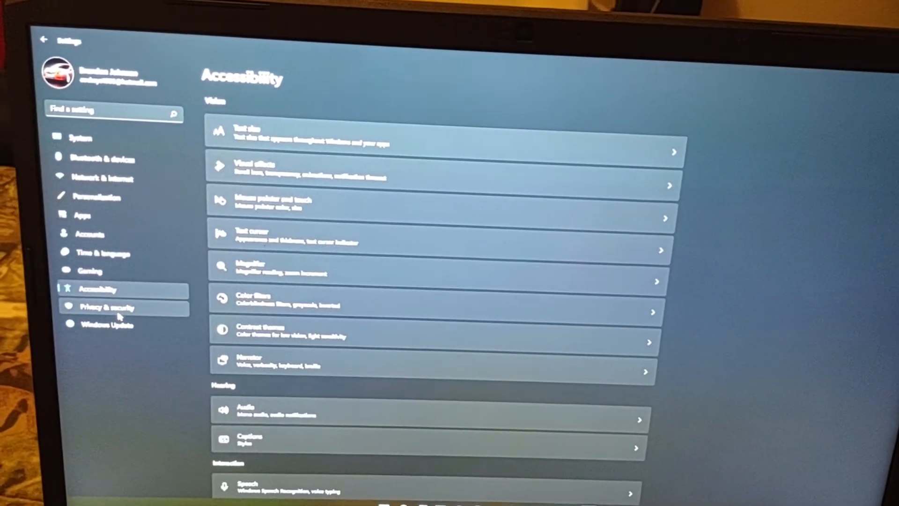
# - Show Privacy & security, scrolling through Diagnostics, Activity history and Location permissions
pyautogui.click(107, 307)
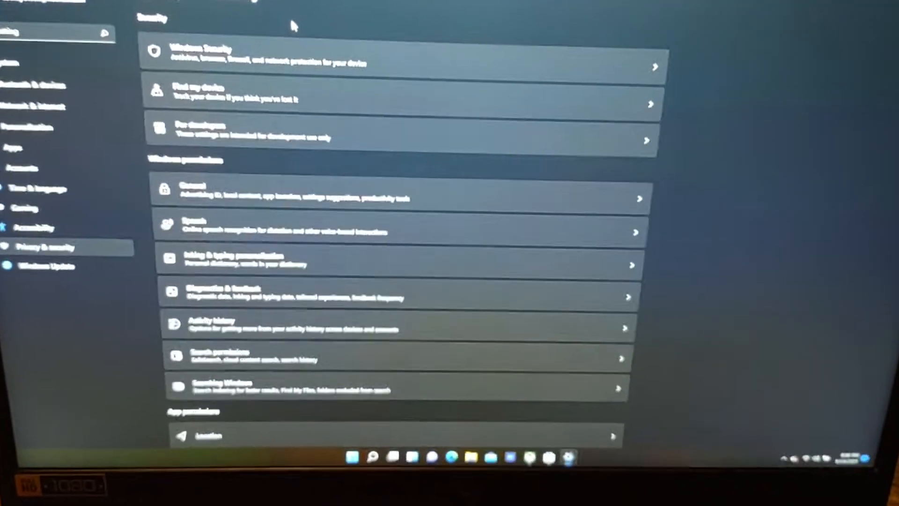
pyautogui.scroll(3)
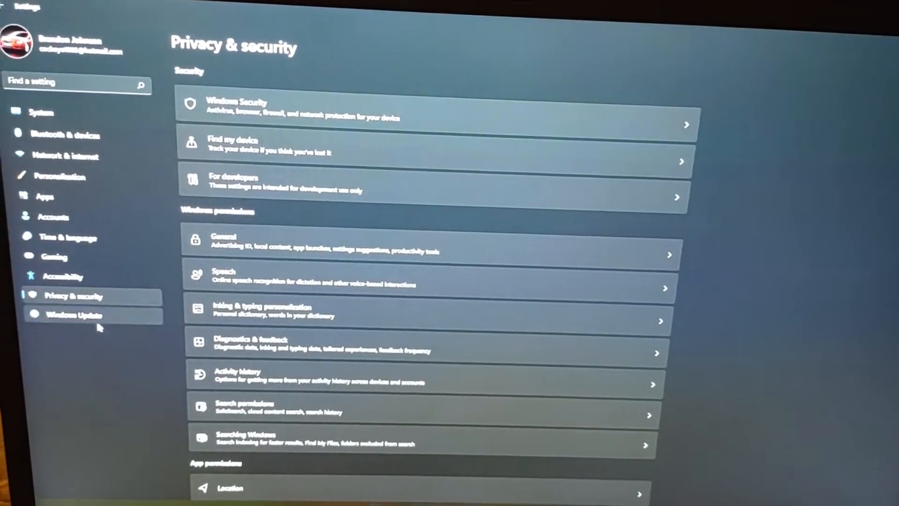
# - Review the Windows Insider Program channel choices under Windows Update, with Beta Channel selected
pyautogui.click(71, 315)
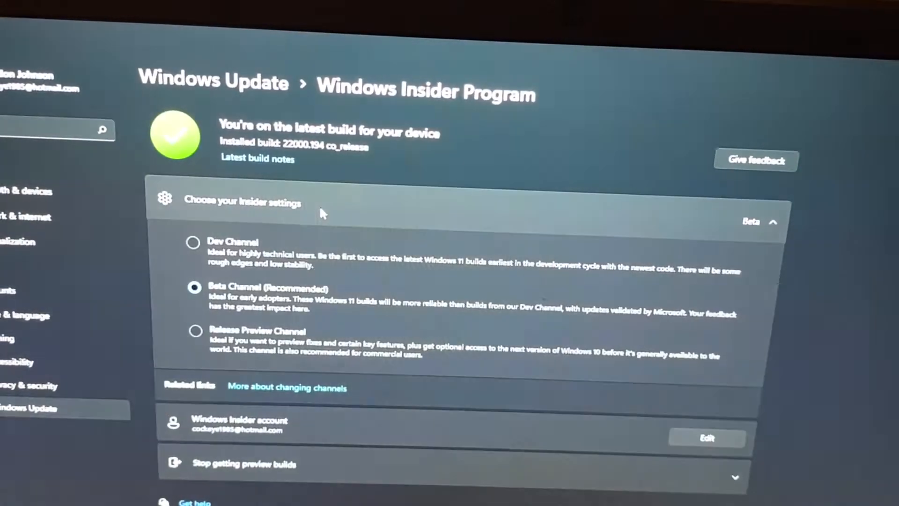
pyautogui.scroll(-3)
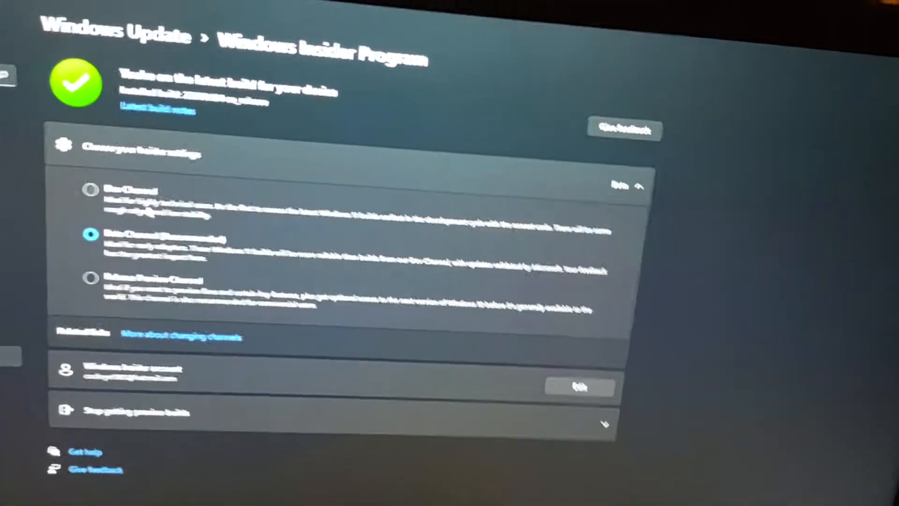
pyautogui.scroll(3)
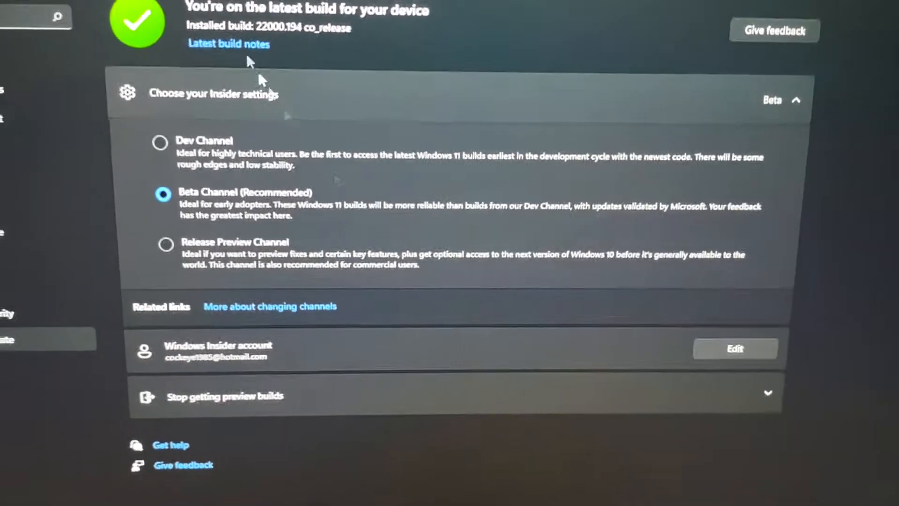
pyautogui.scroll(-3)
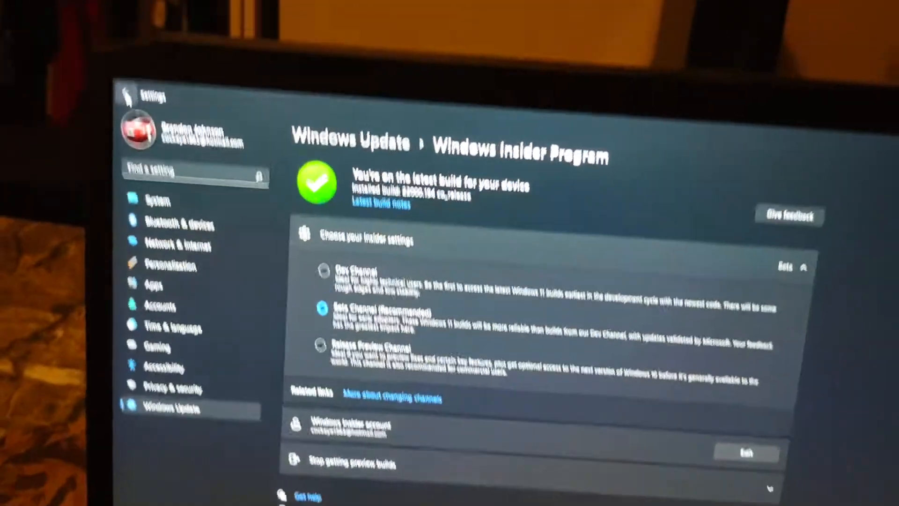
# - Revisit Windows Update, Gaming and Accounts, ending on the Xbox app's Store page
pyautogui.click(136, 131)
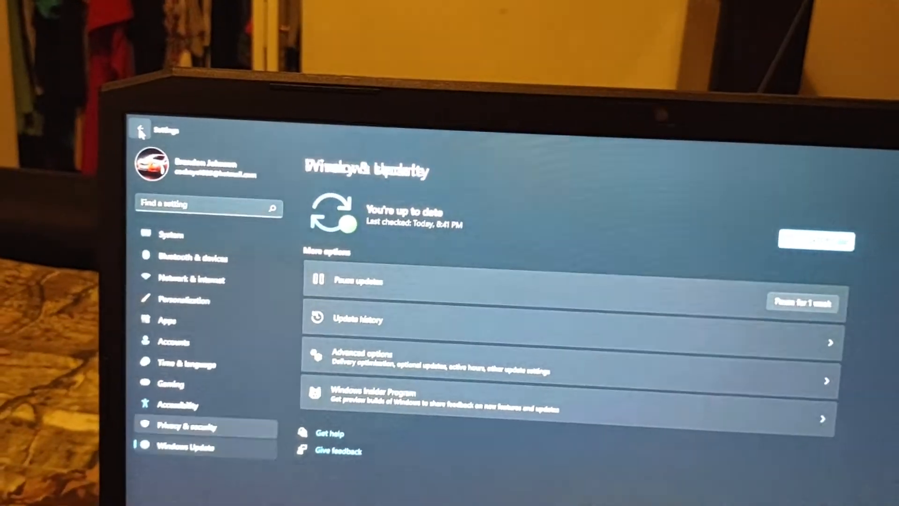
pyautogui.click(171, 383)
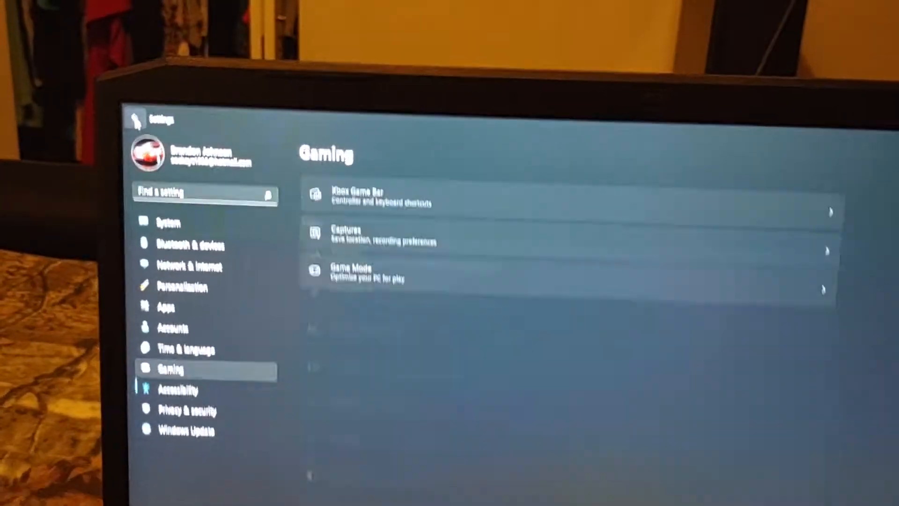
pyautogui.click(172, 327)
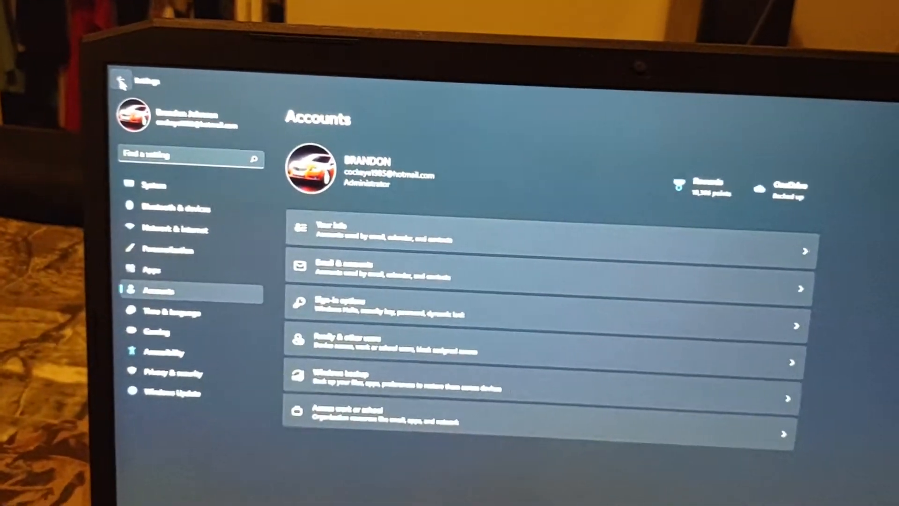
pyautogui.click(166, 250)
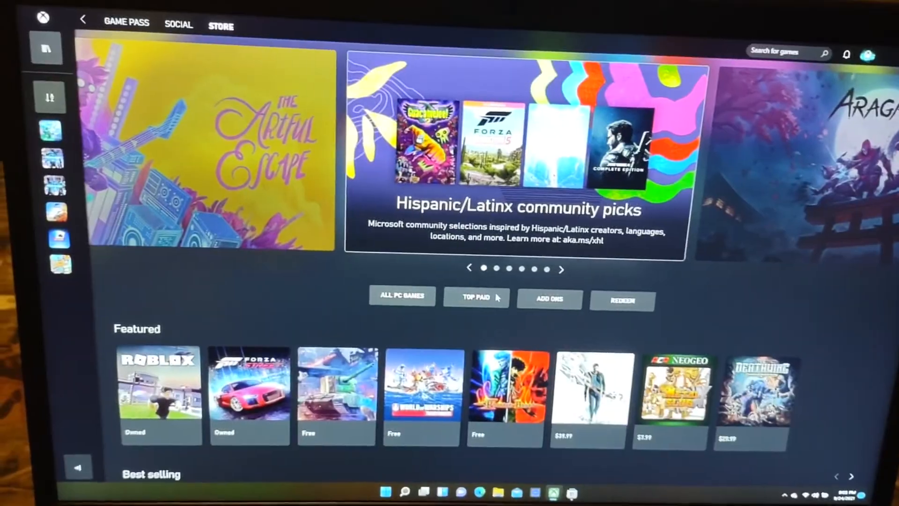
pyautogui.click(476, 297)
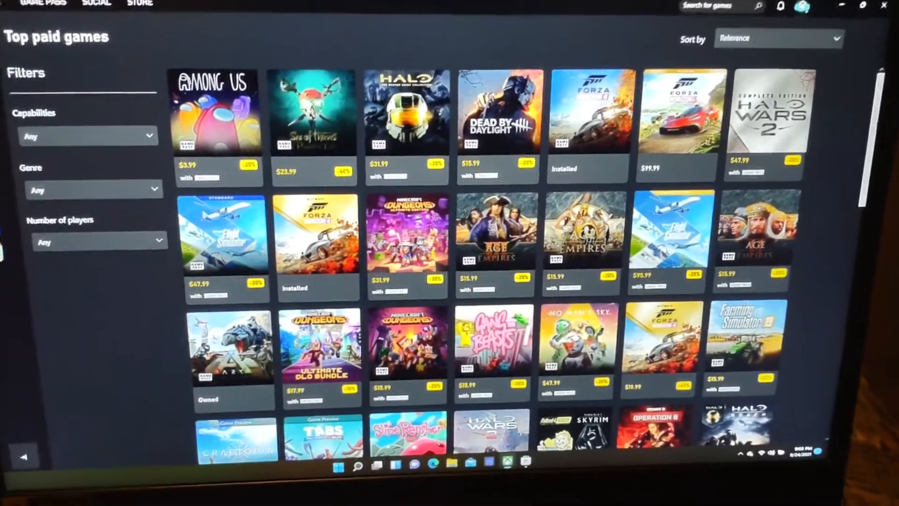
pyautogui.scroll(-3)
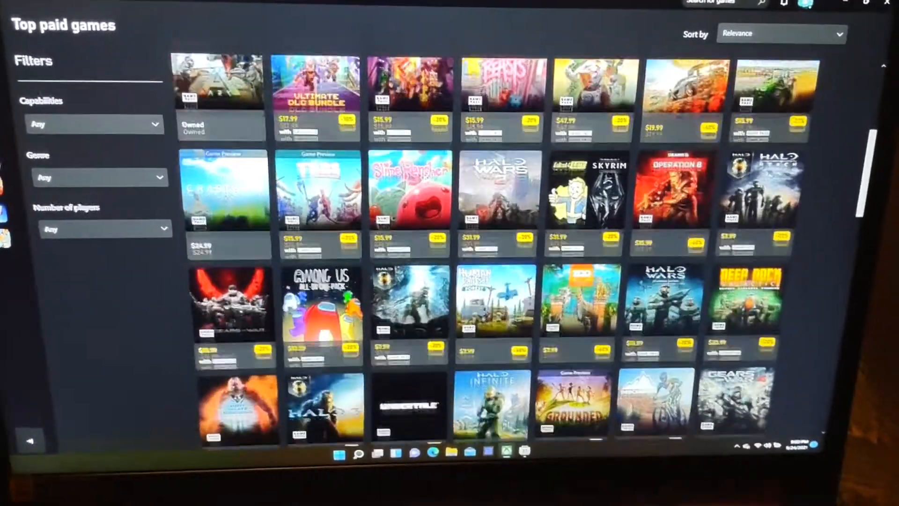
pyautogui.scroll(-3)
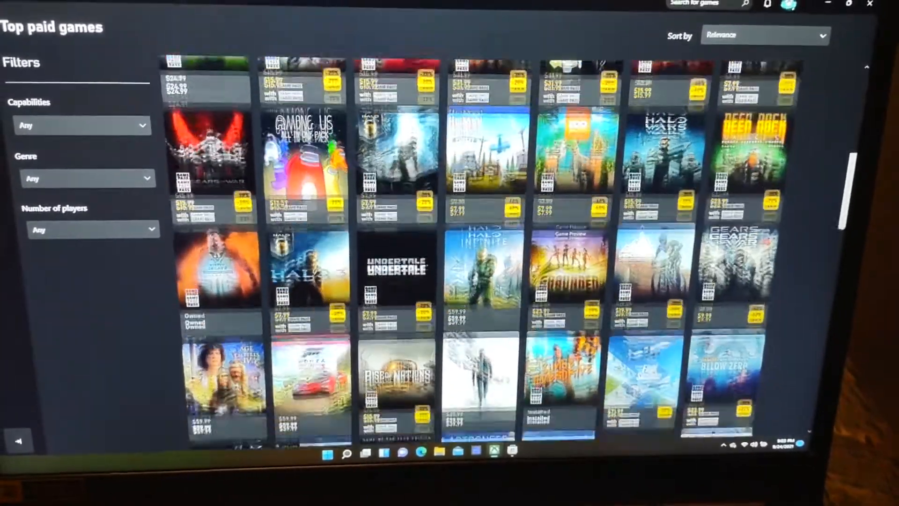
pyautogui.scroll(-3)
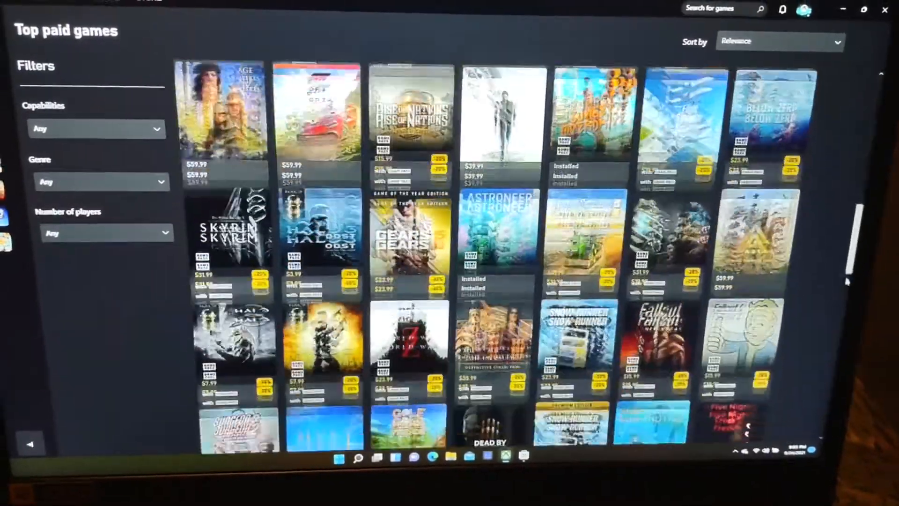
pyautogui.scroll(-3)
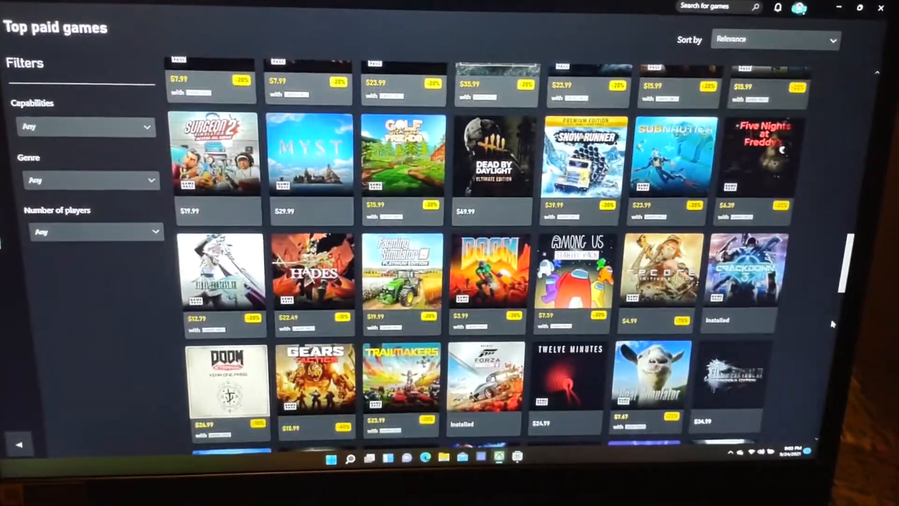
pyautogui.scroll(-3)
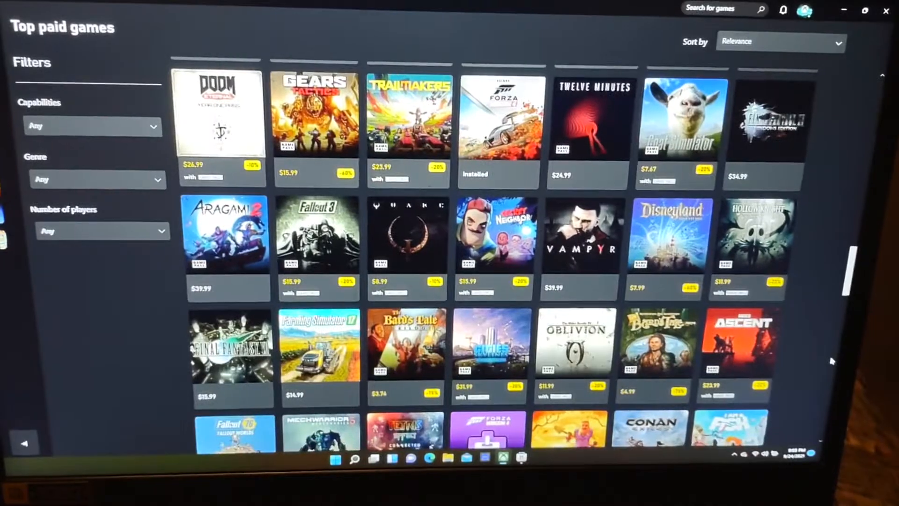
pyautogui.scroll(-3)
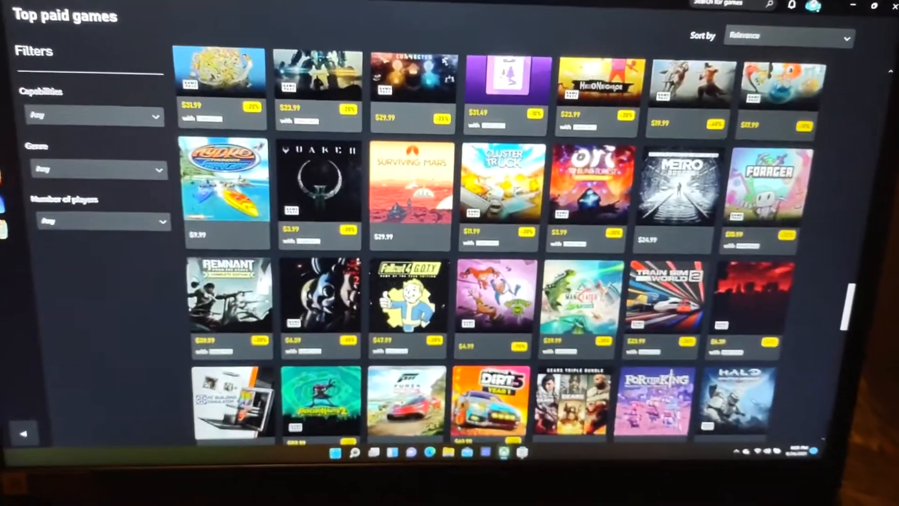
pyautogui.scroll(-3)
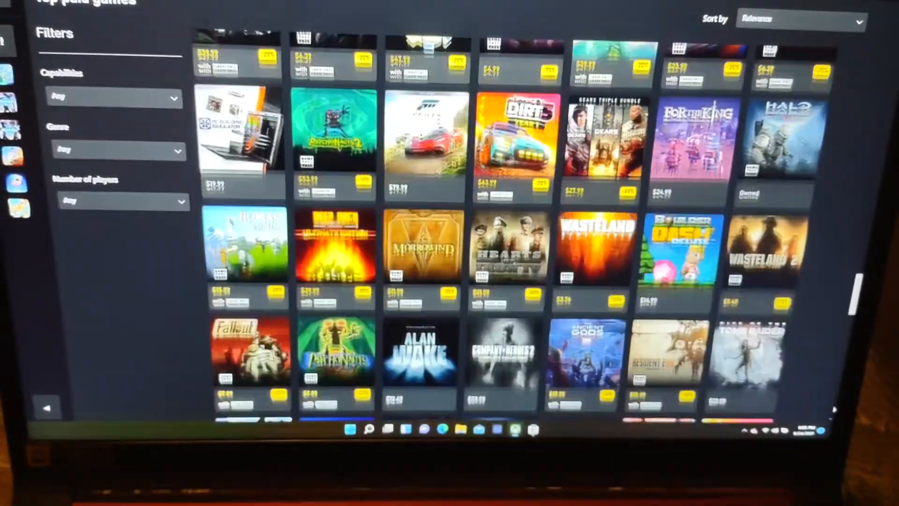
pyautogui.scroll(-3)
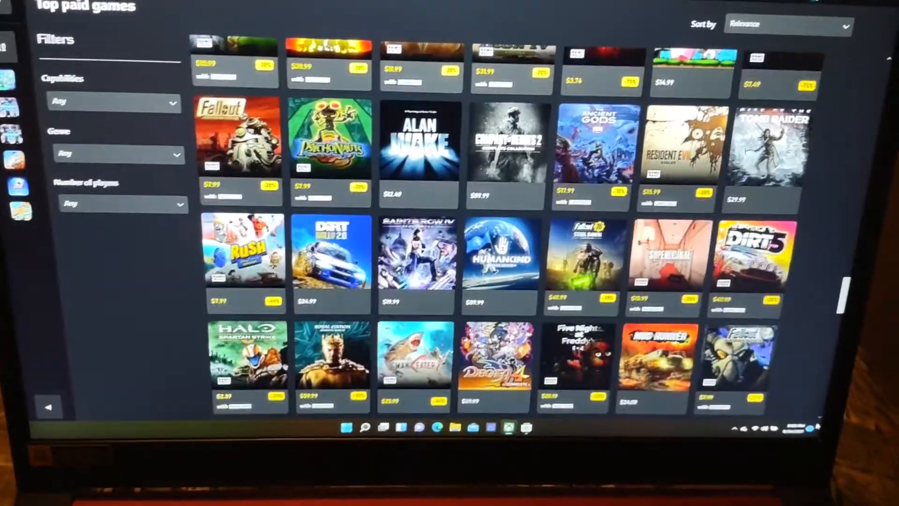
pyautogui.scroll(-3)
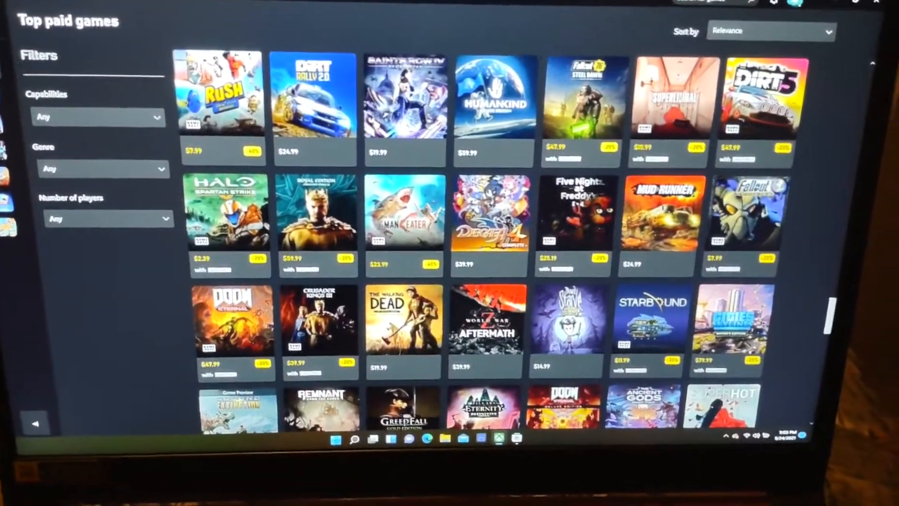
pyautogui.scroll(-3)
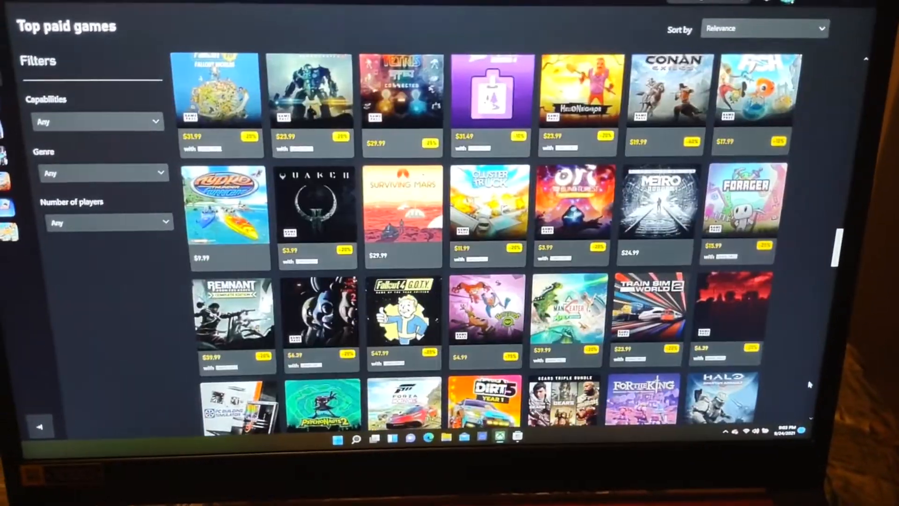
pyautogui.scroll(-3)
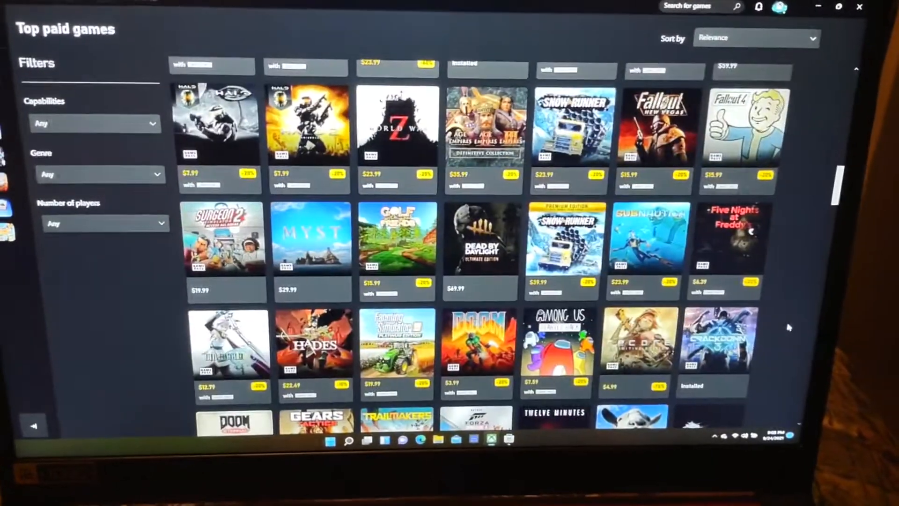
pyautogui.scroll(-3)
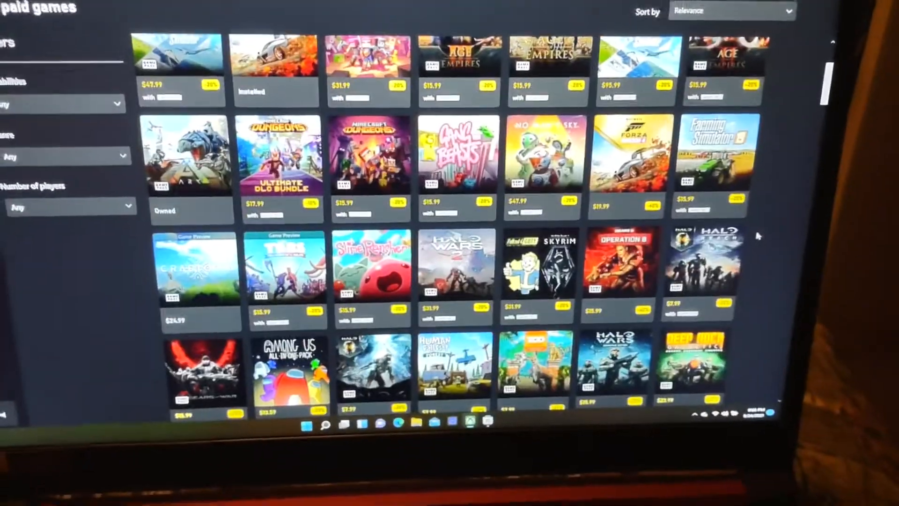
pyautogui.scroll(3)
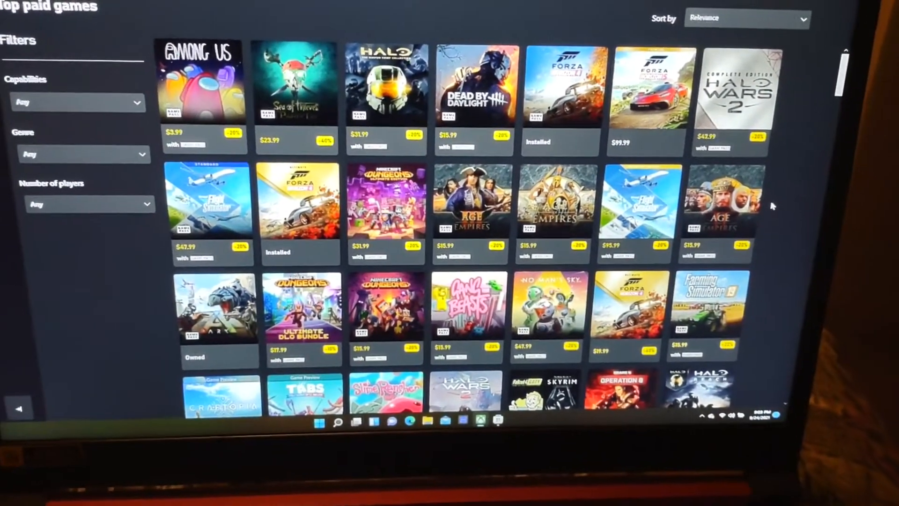
pyautogui.scroll(-3)
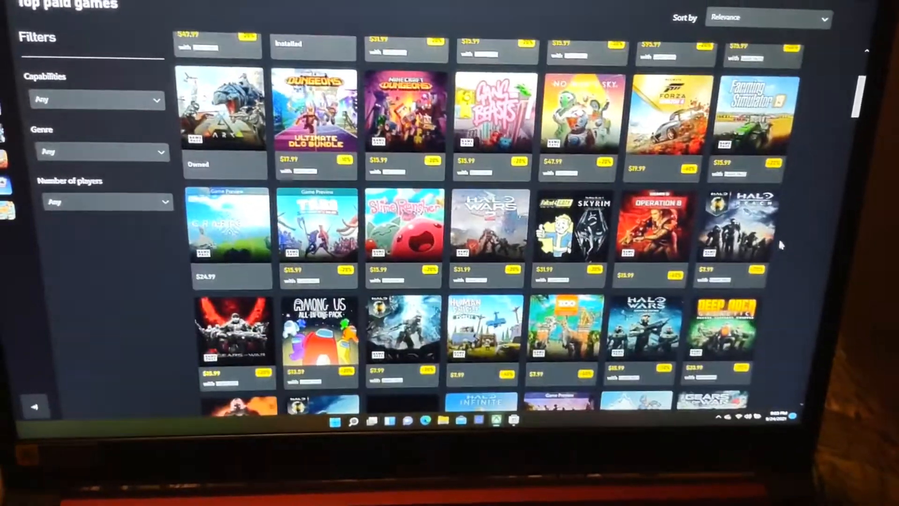
pyautogui.scroll(3)
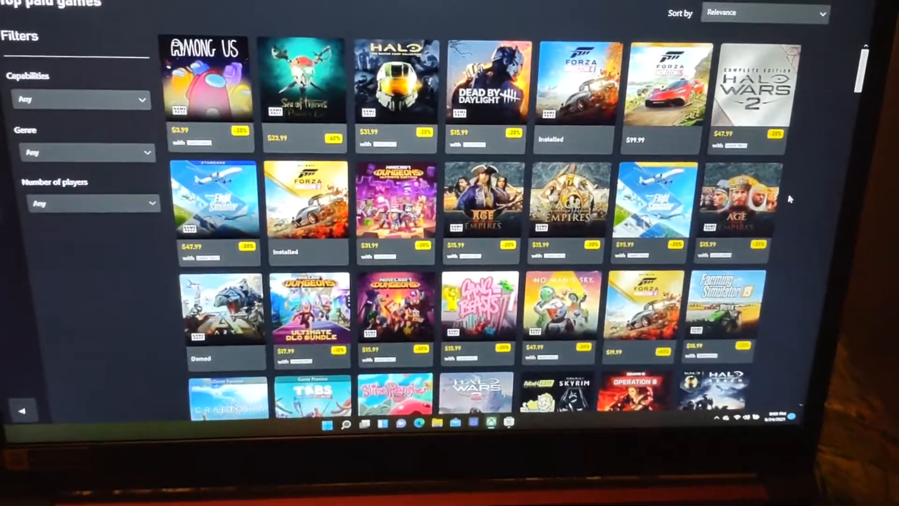
pyautogui.scroll(-3)
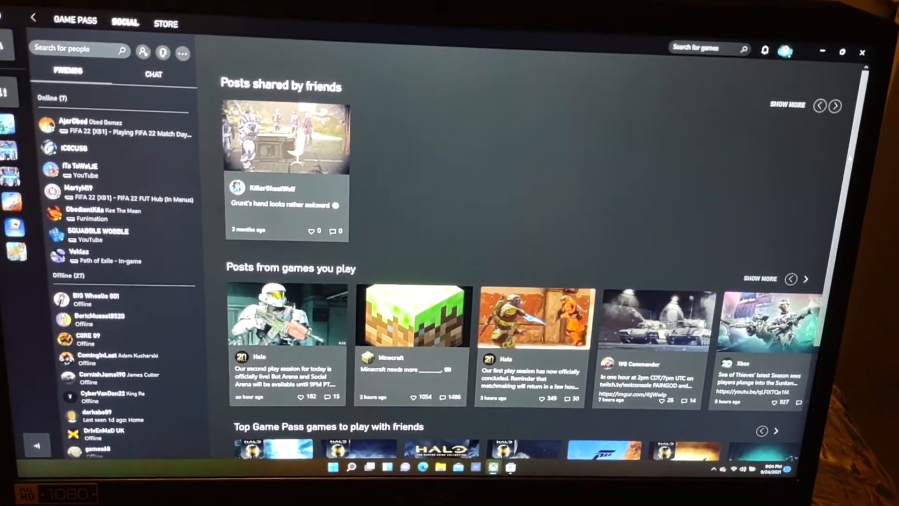
# - Scroll down through the Xbox social feed of friends' and game posts
pyautogui.scroll(-3)
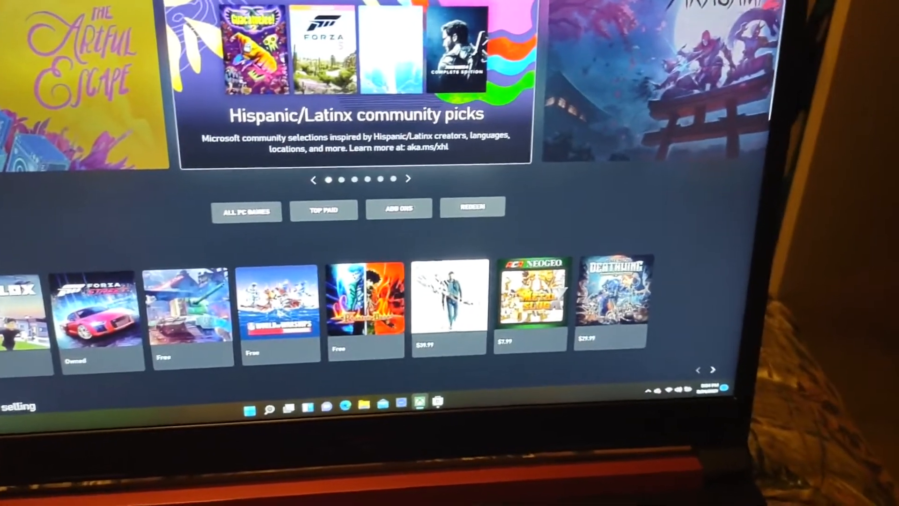
# - Open the Forza Horizon 4 product page from the Xbox Store tab
pyautogui.click(101, 309)
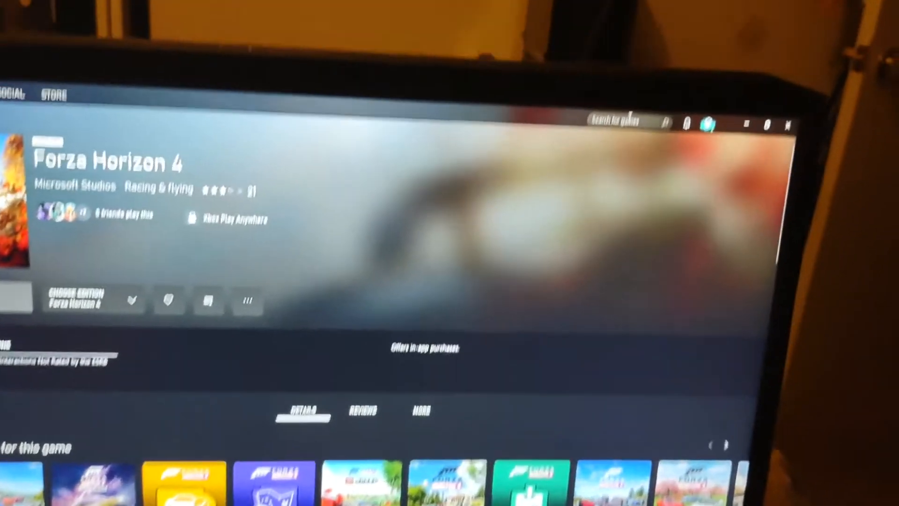
pyautogui.click(547, 141)
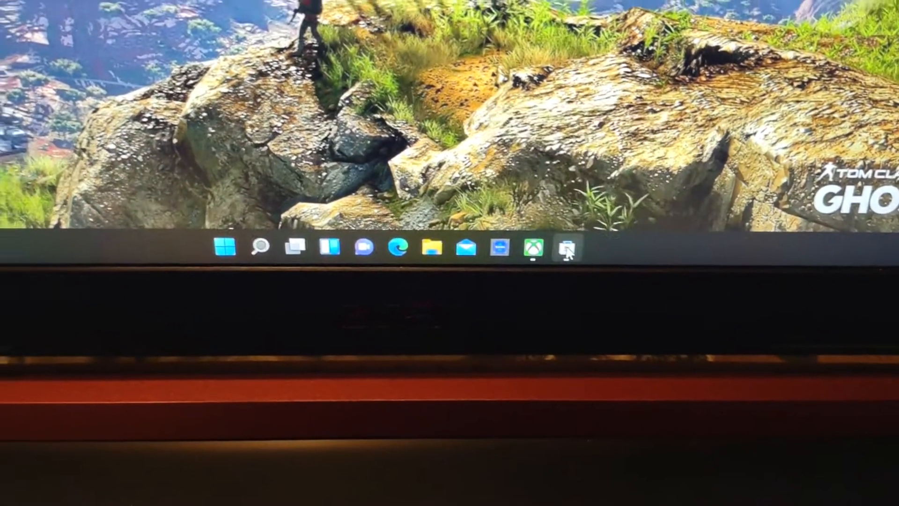
# - Launch Microsoft Store and switch to the Gaming section showing Forza Horizon 5 Premium Edition
pyautogui.click(553, 248)
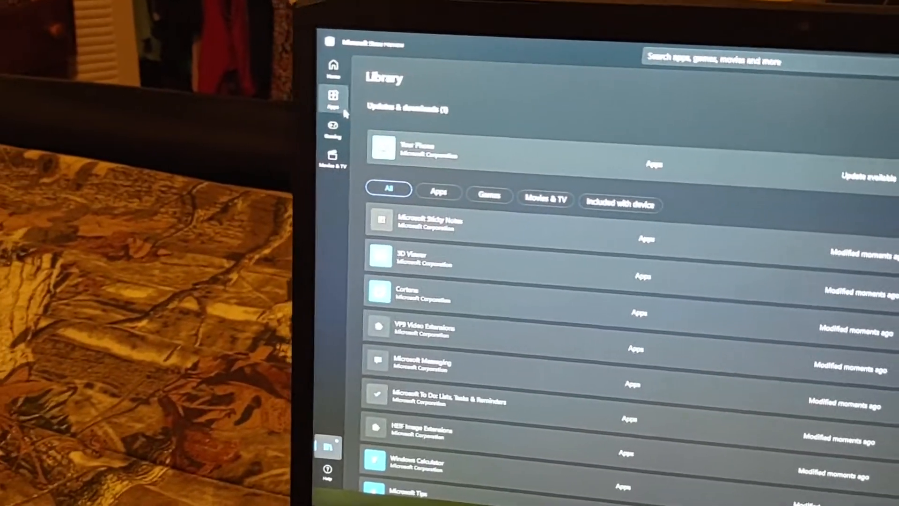
pyautogui.click(333, 96)
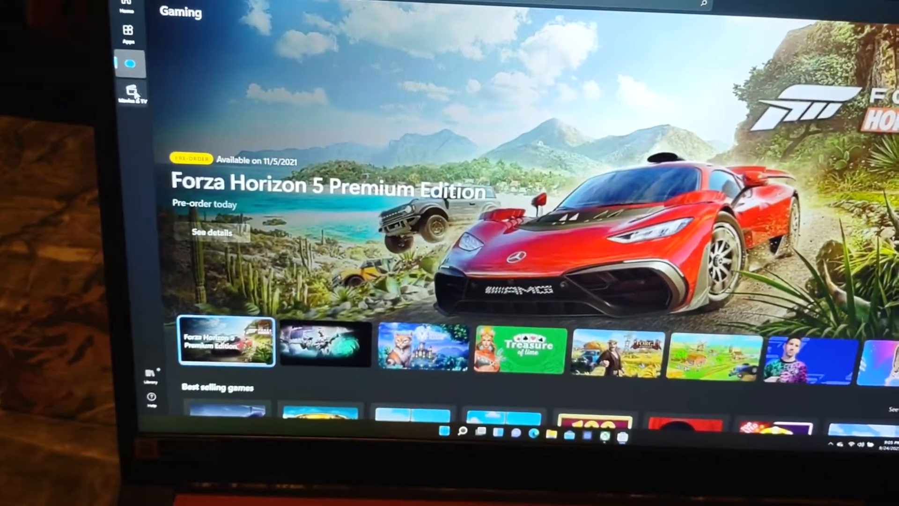
pyautogui.click(105, 86)
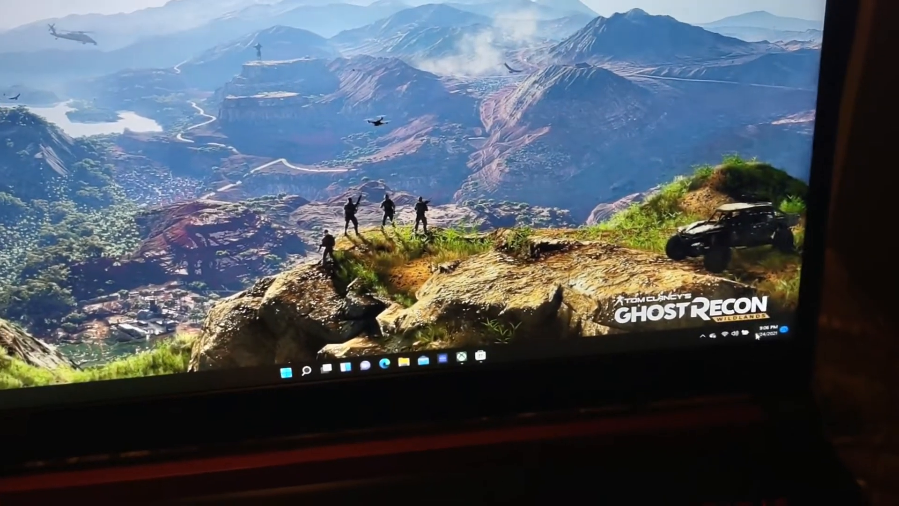
# - Show the calendar flyout with Friday, September 24, 2021 marked as today
pyautogui.click(768, 337)
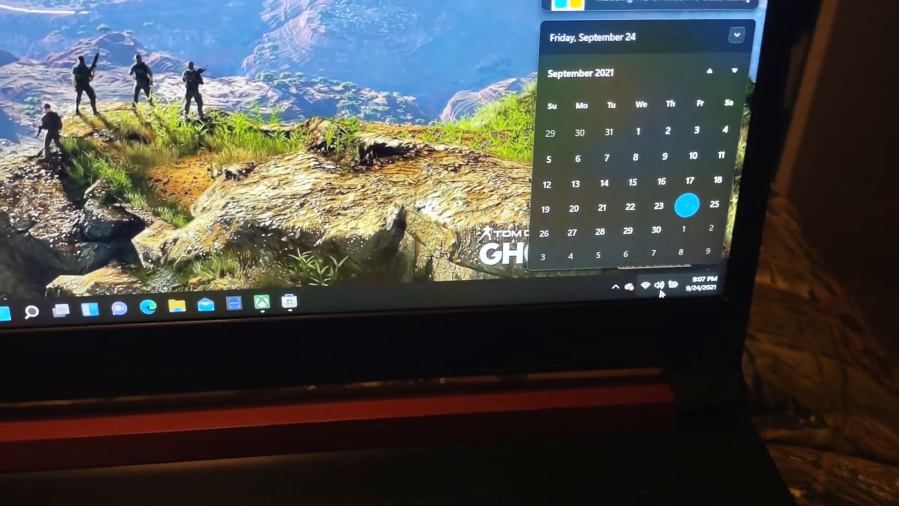
pyautogui.click(646, 285)
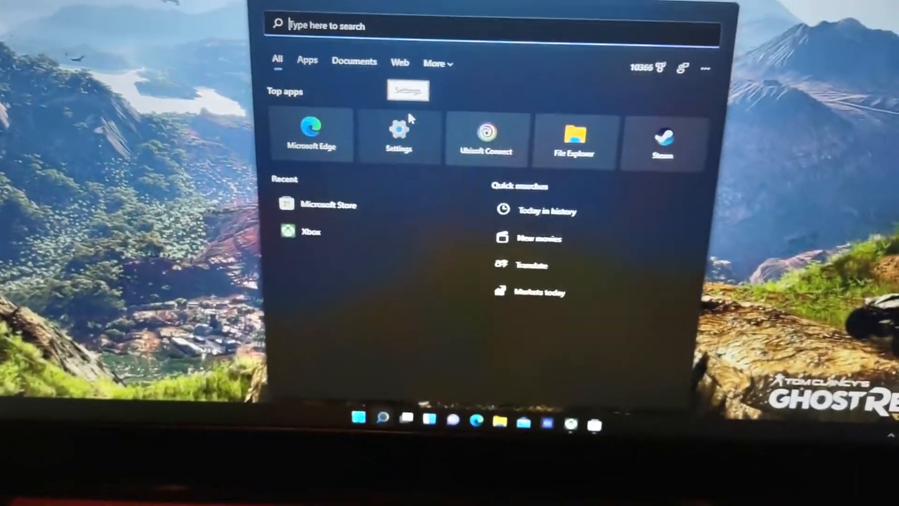
# - Switch Windows Search between the Apps, Documents and More scopes, then back to All
pyautogui.write('apps:')
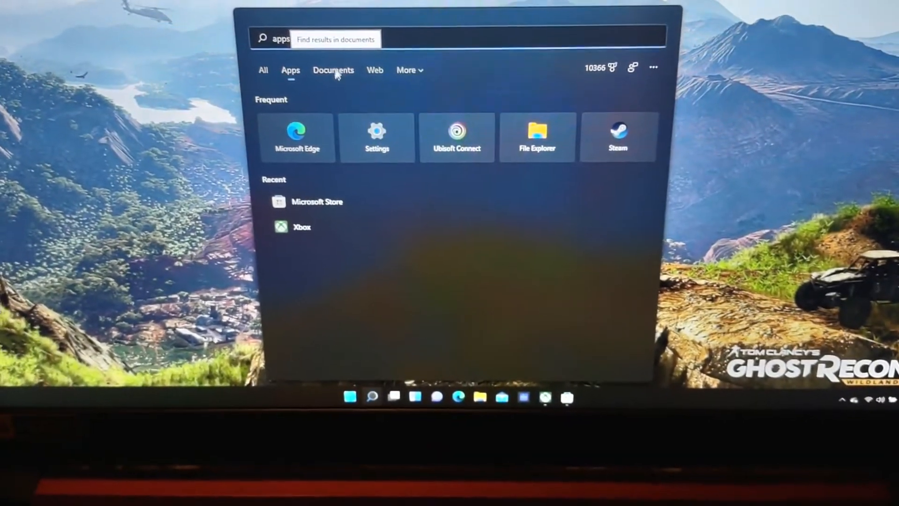
pyautogui.click(375, 69)
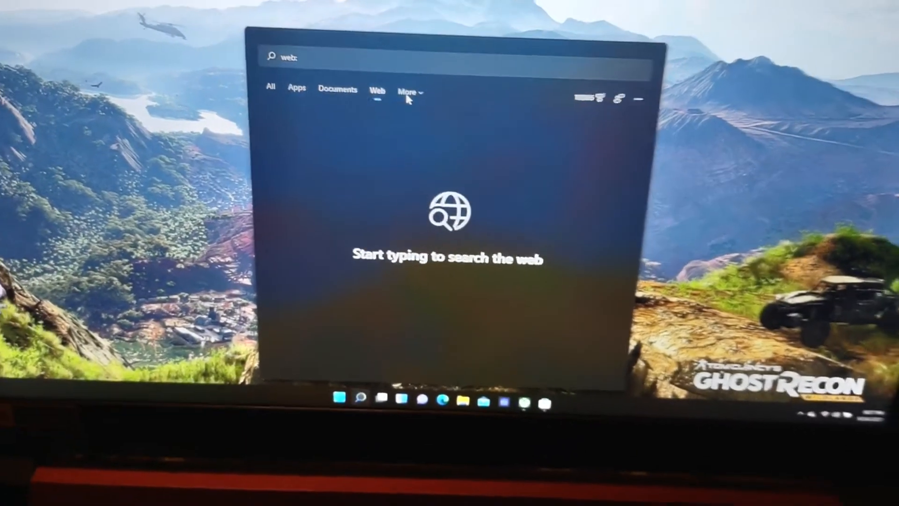
pyautogui.click(409, 92)
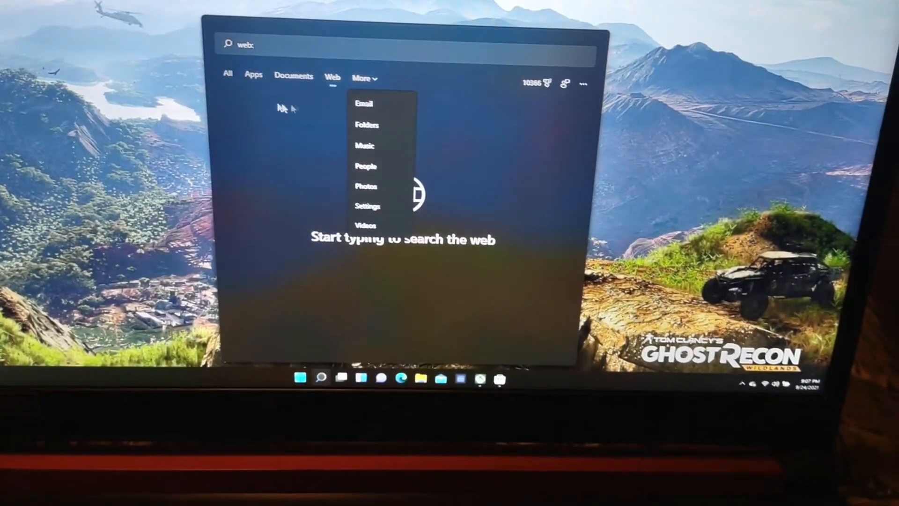
pyautogui.click(228, 74)
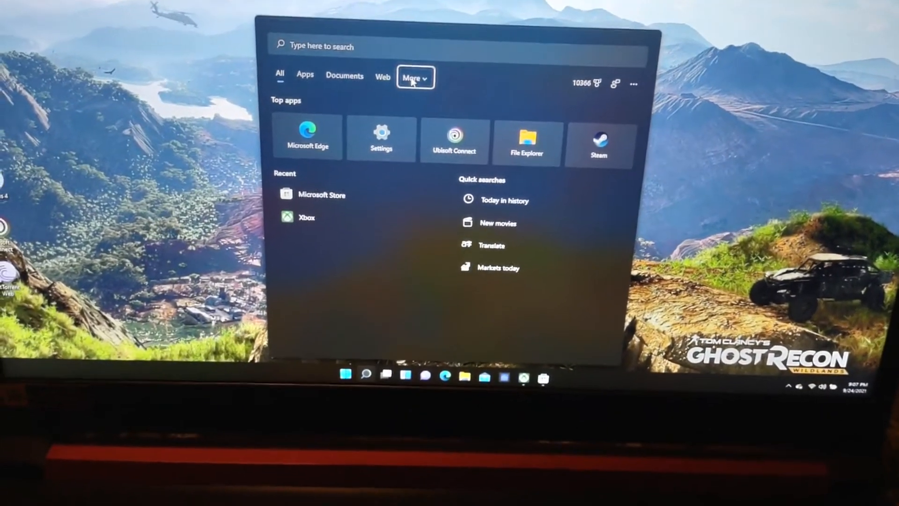
pyautogui.click(415, 77)
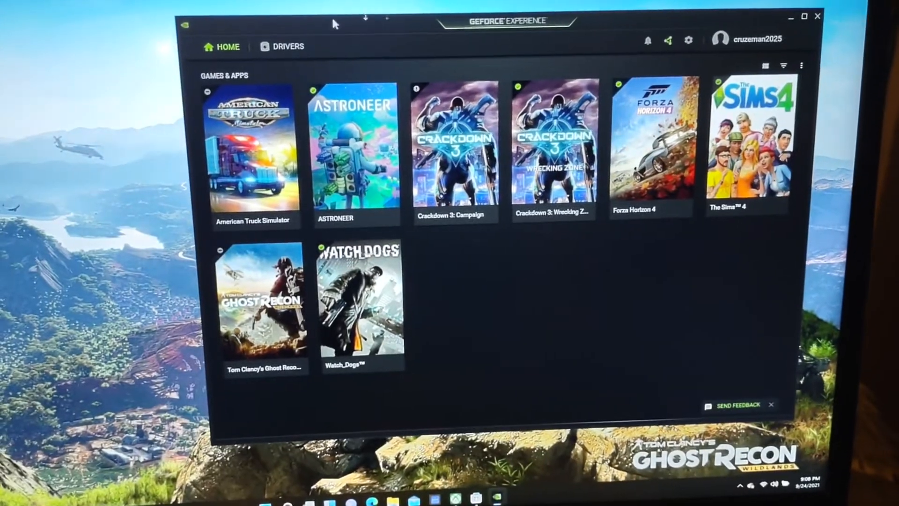
# - Check the installed Game Ready driver 472.12 in GeForce Experience, then close the app
pyautogui.click(289, 46)
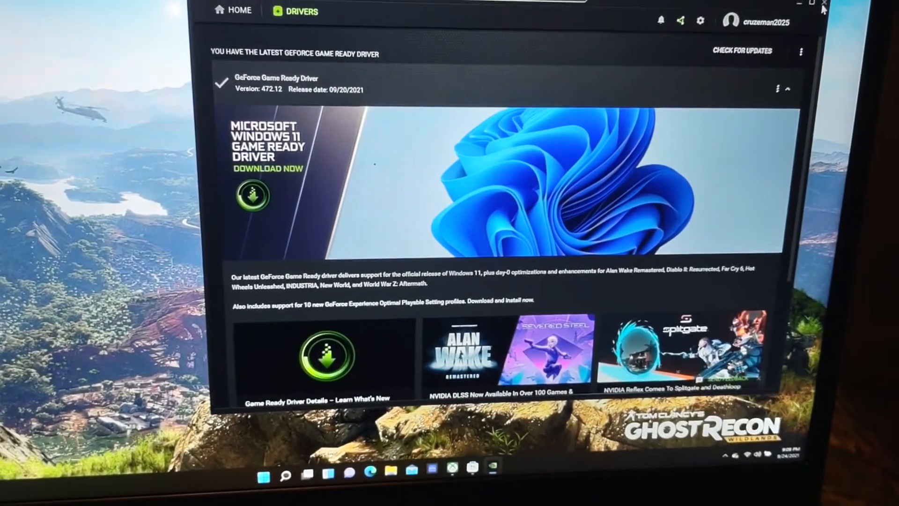
pyautogui.click(822, 7)
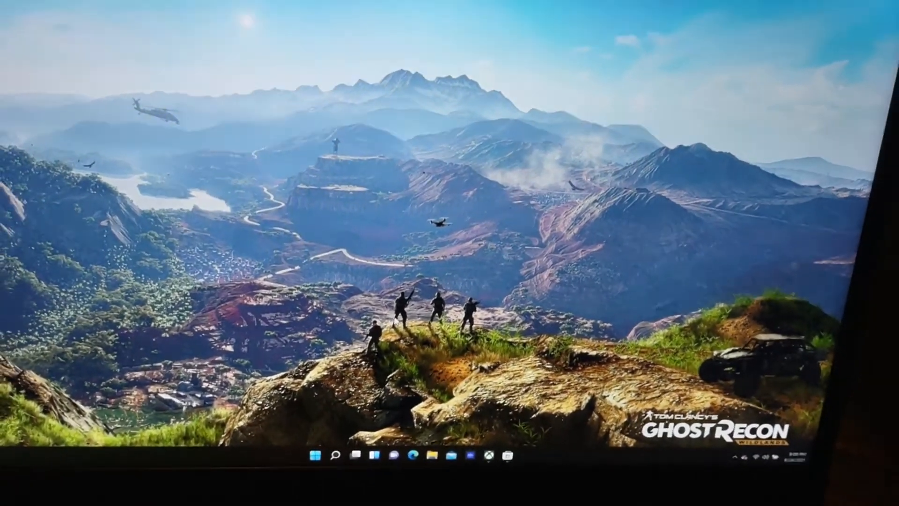